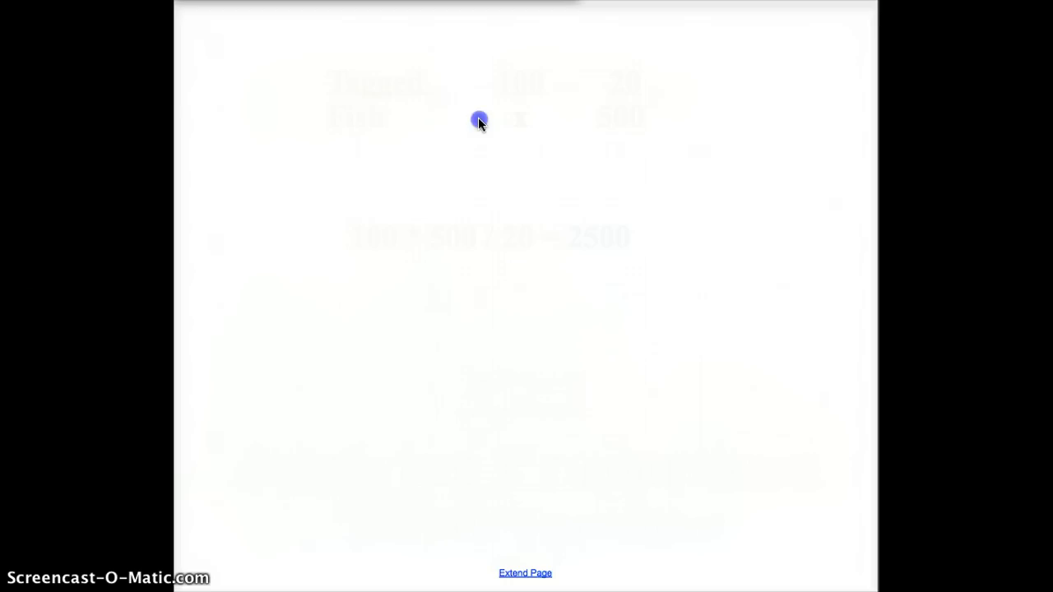
mouse_move(496, 82)
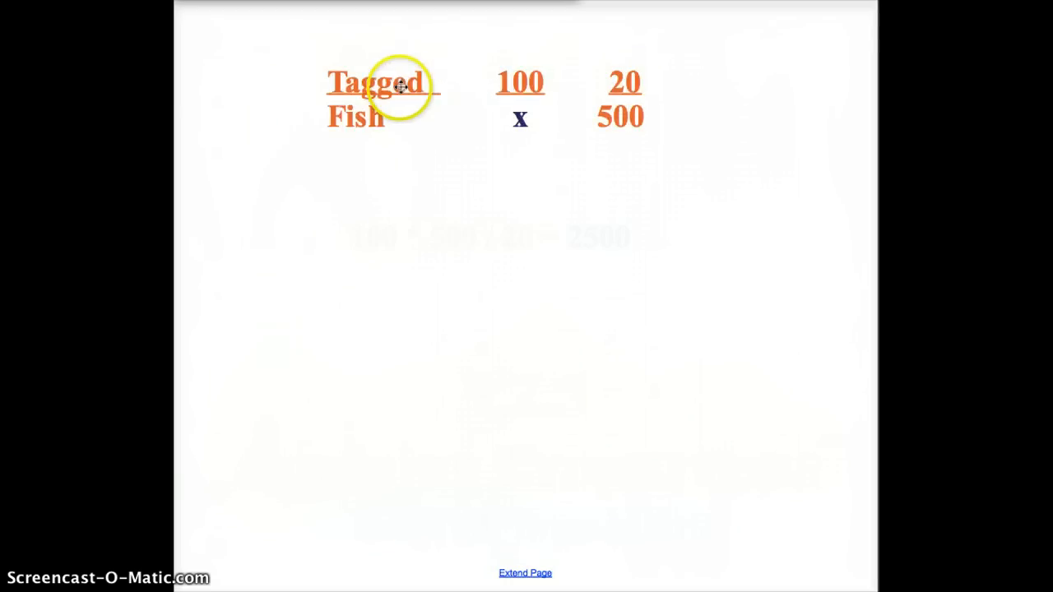
mouse_move(519, 86)
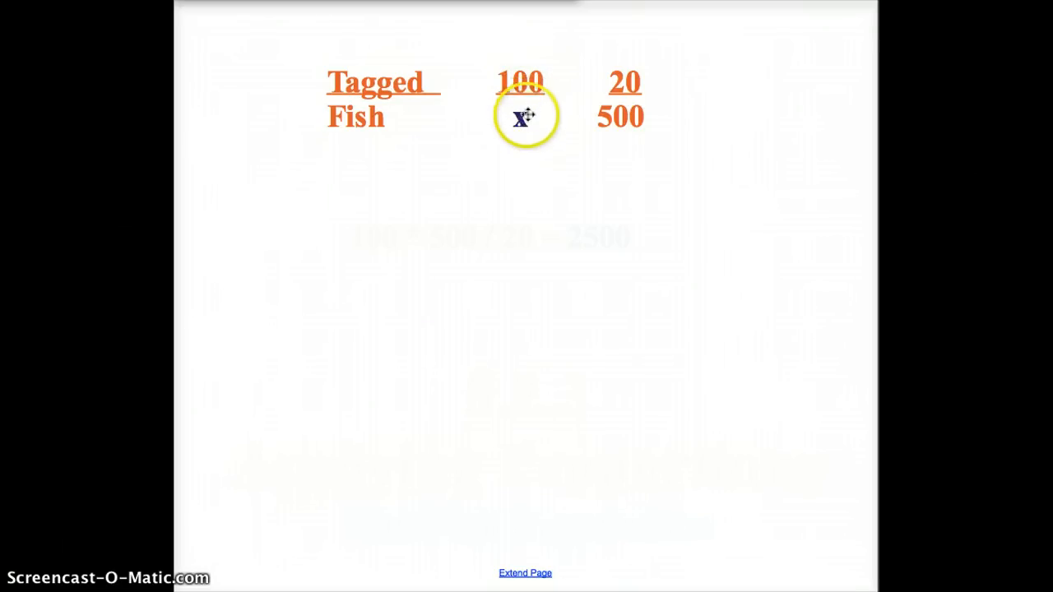
mouse_move(523, 118)
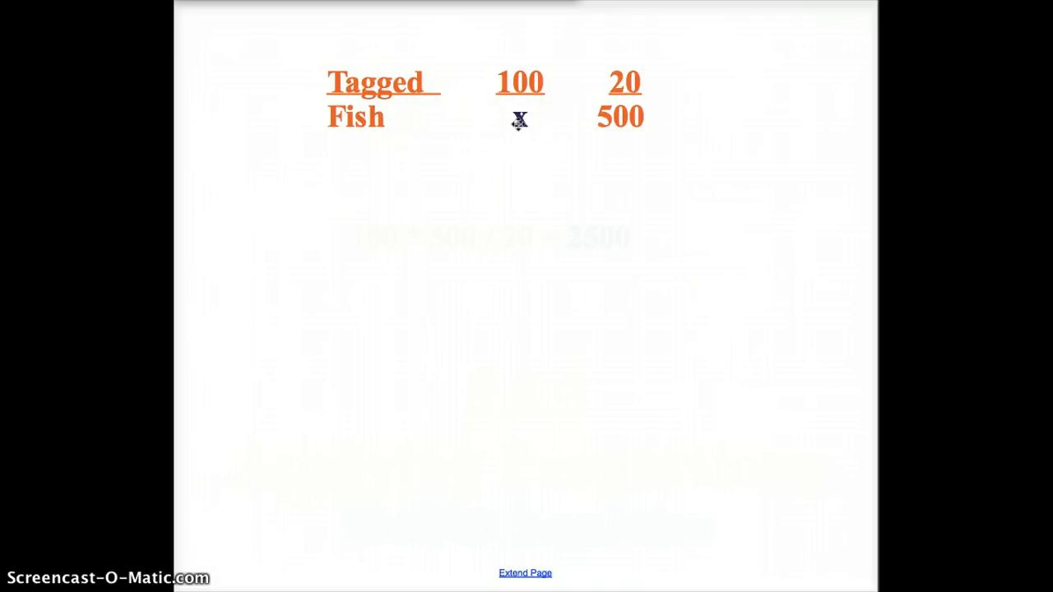
Reveal the solved line 100 * 500 / 20 = 2500 for x beneath the fish-tagging table.
click(618, 119)
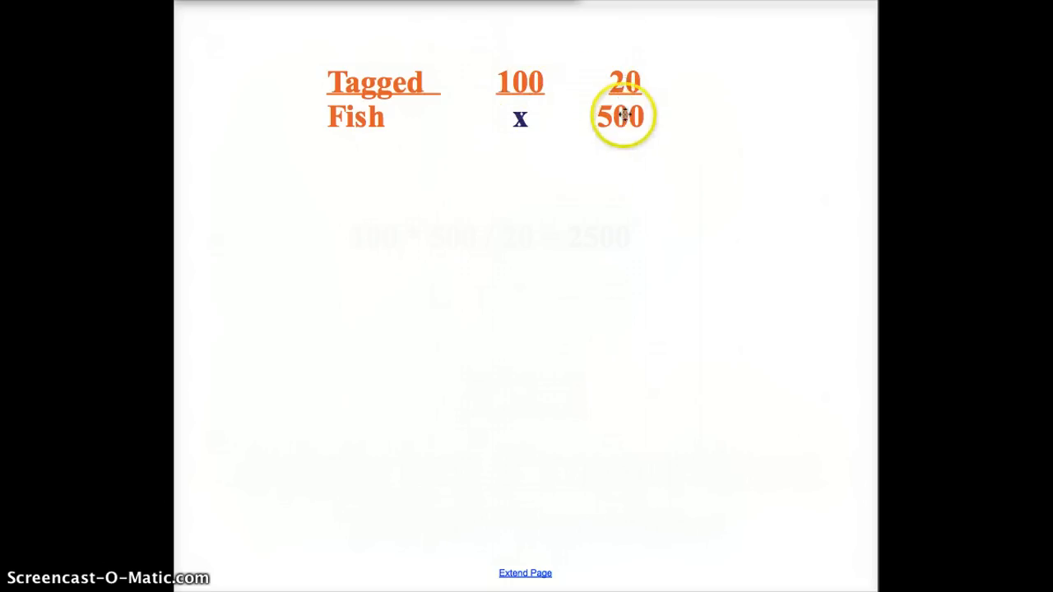
mouse_move(524, 121)
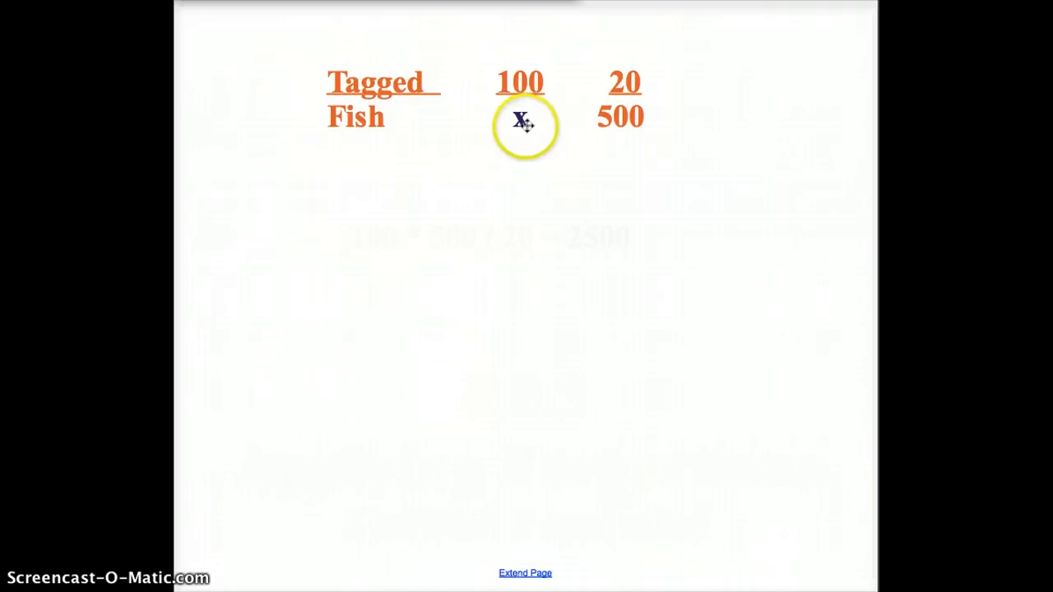
mouse_move(501, 230)
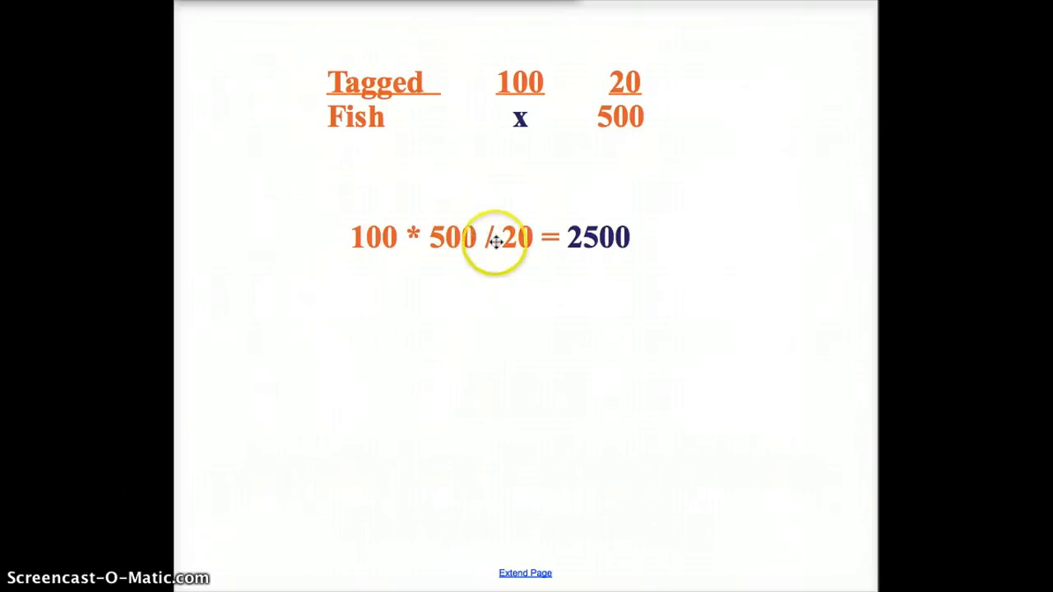
mouse_move(501, 222)
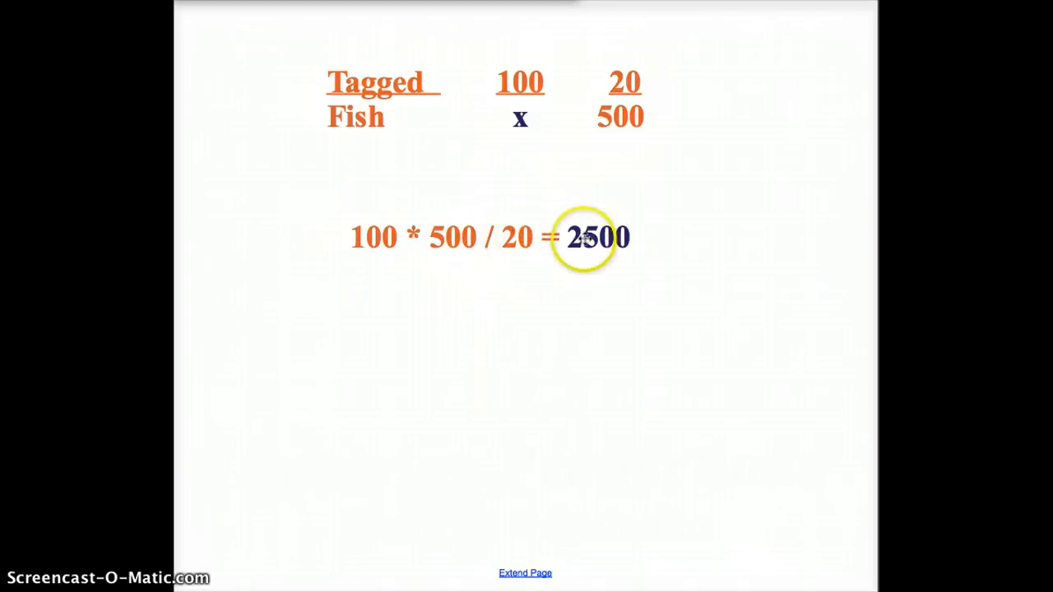
mouse_move(605, 238)
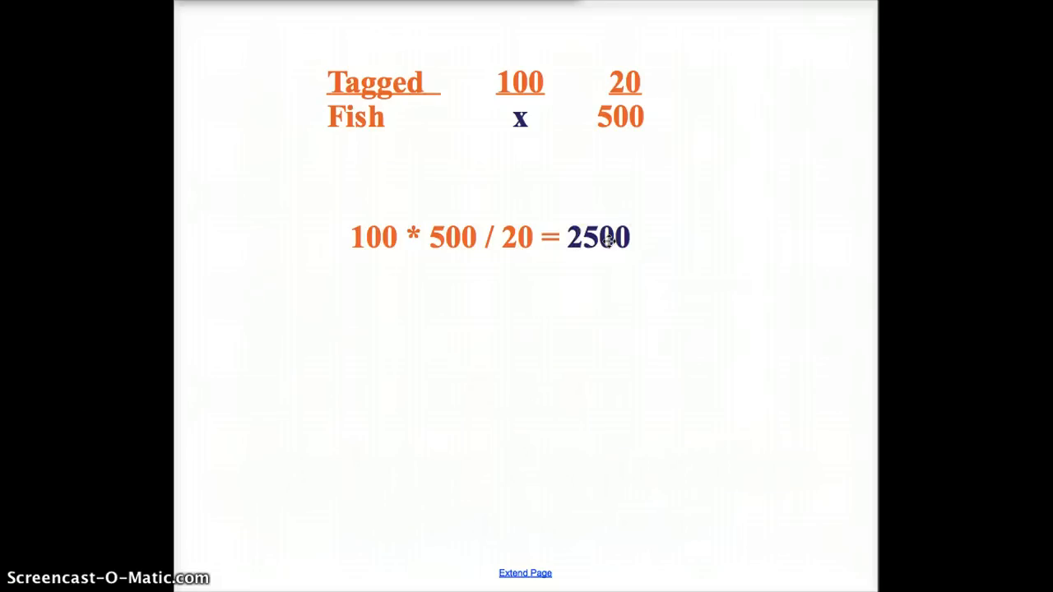
mouse_move(549, 155)
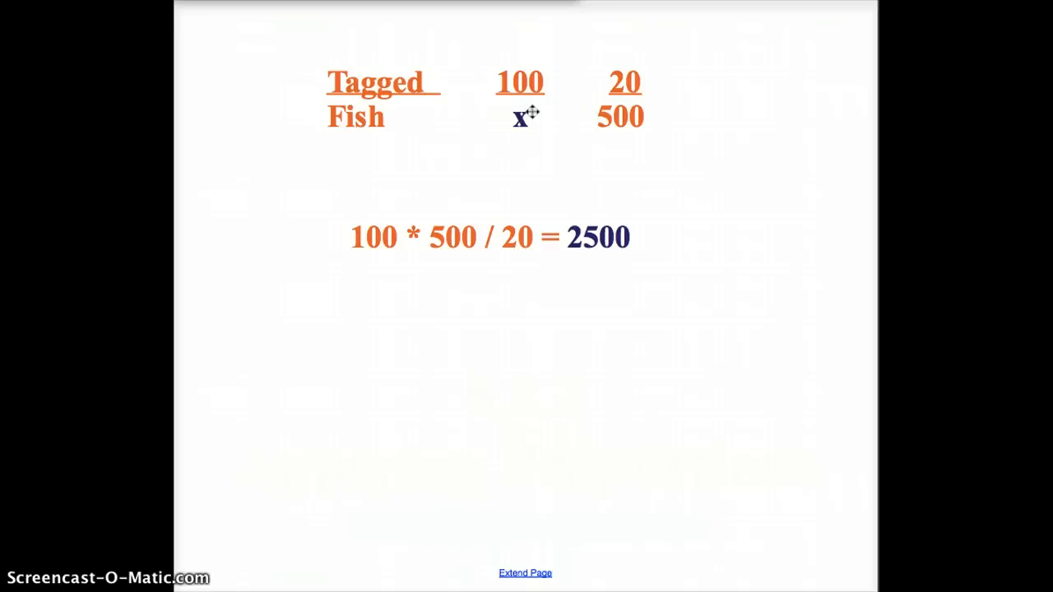
click(520, 85)
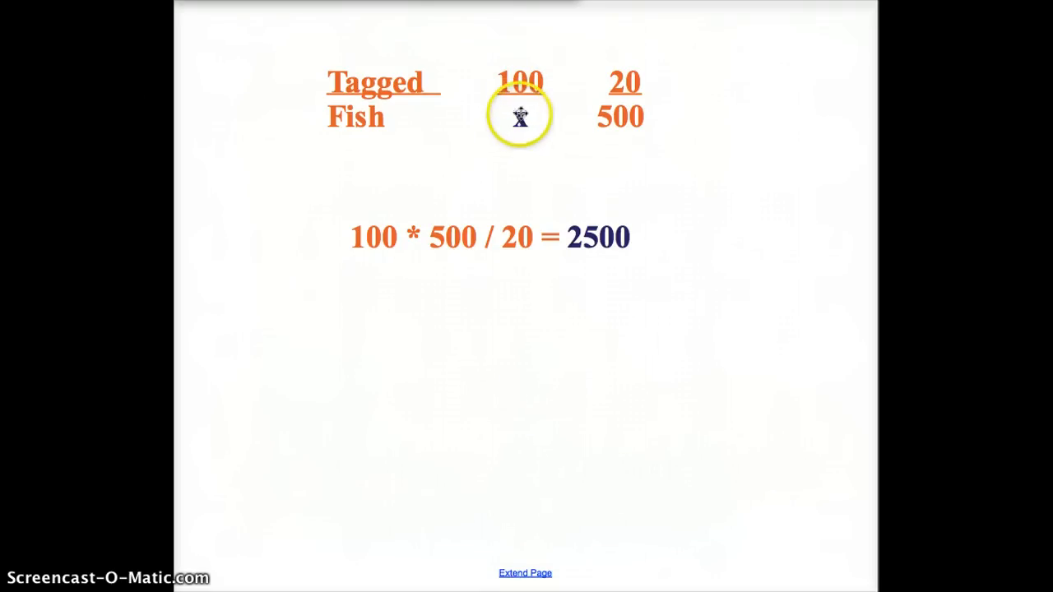
mouse_move(520, 86)
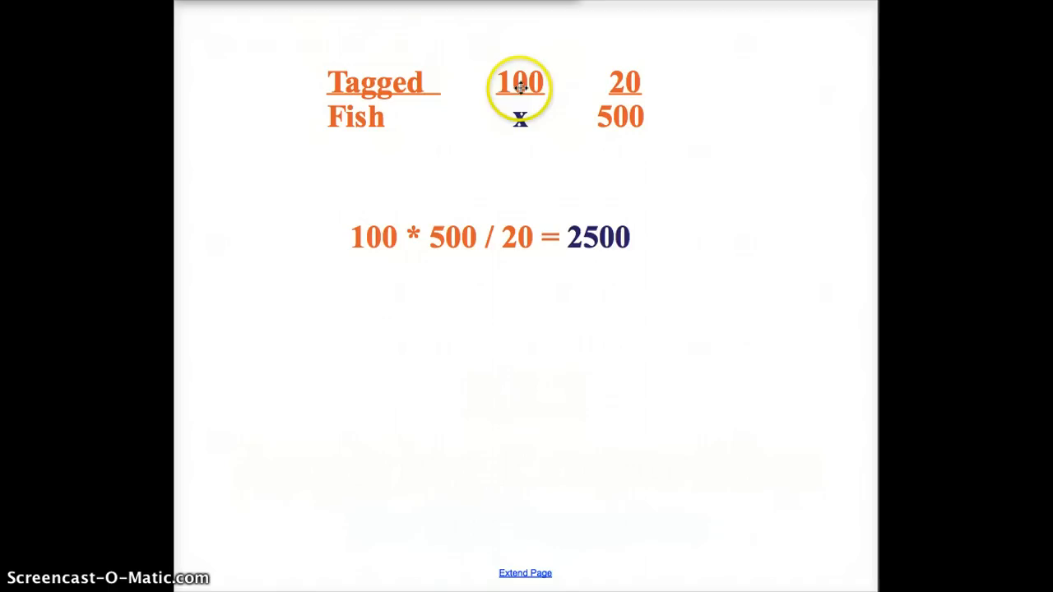
mouse_move(556, 85)
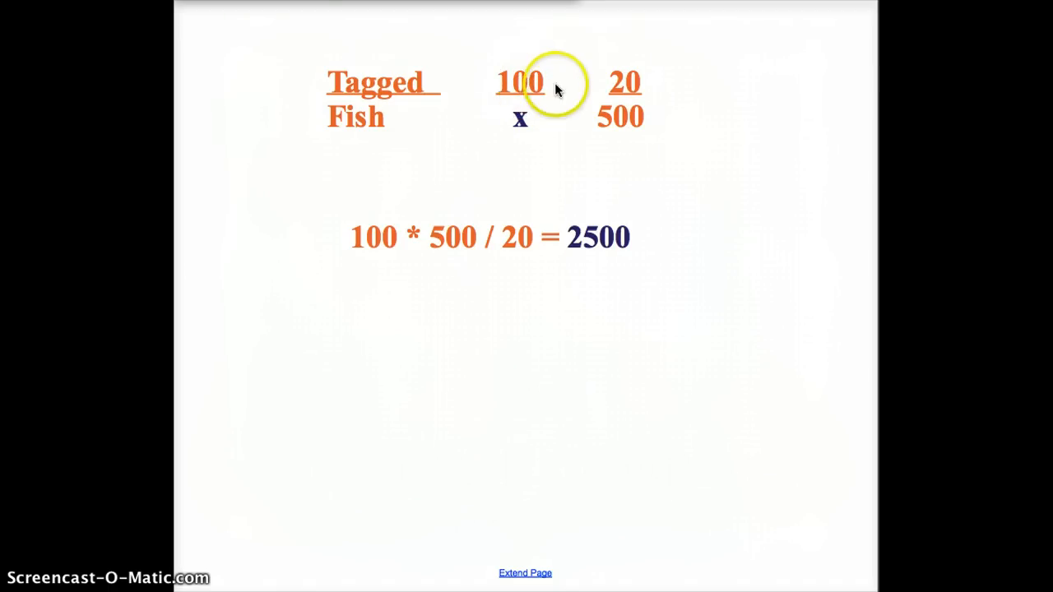
mouse_move(519, 121)
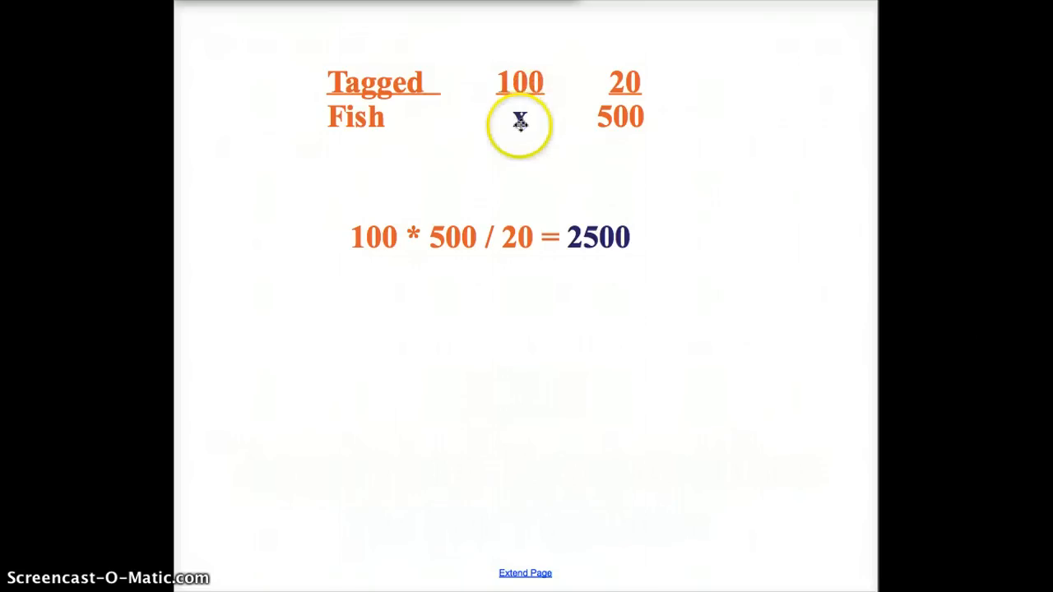
mouse_move(617, 112)
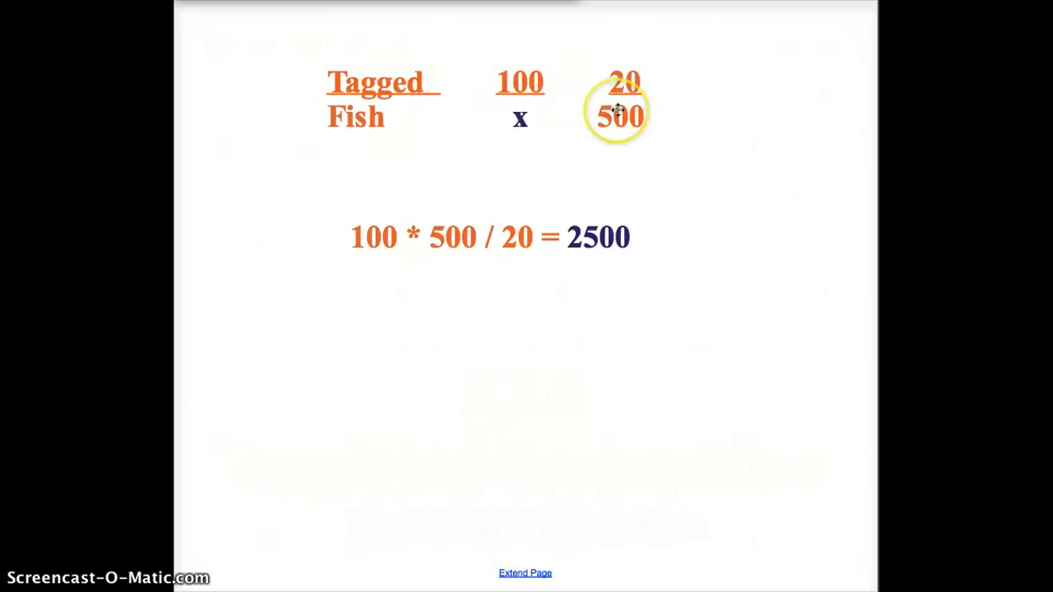
mouse_move(622, 115)
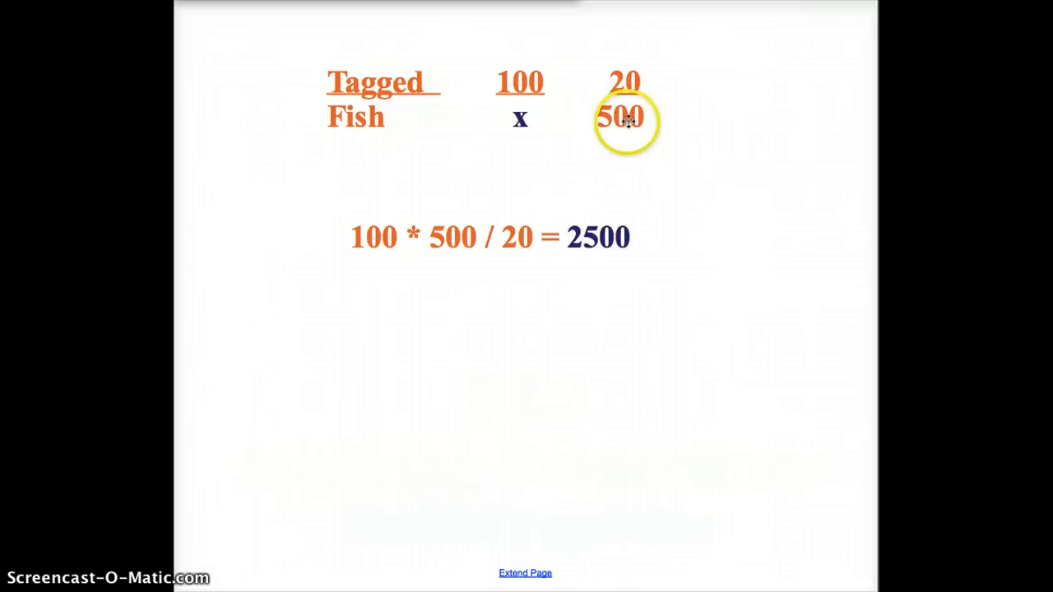
mouse_move(623, 80)
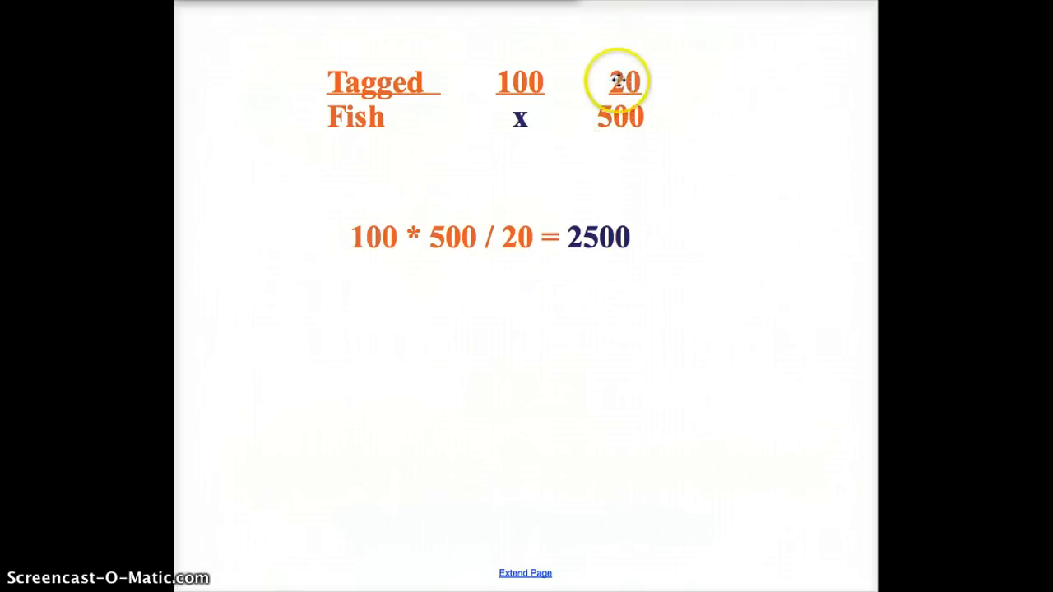
mouse_move(621, 81)
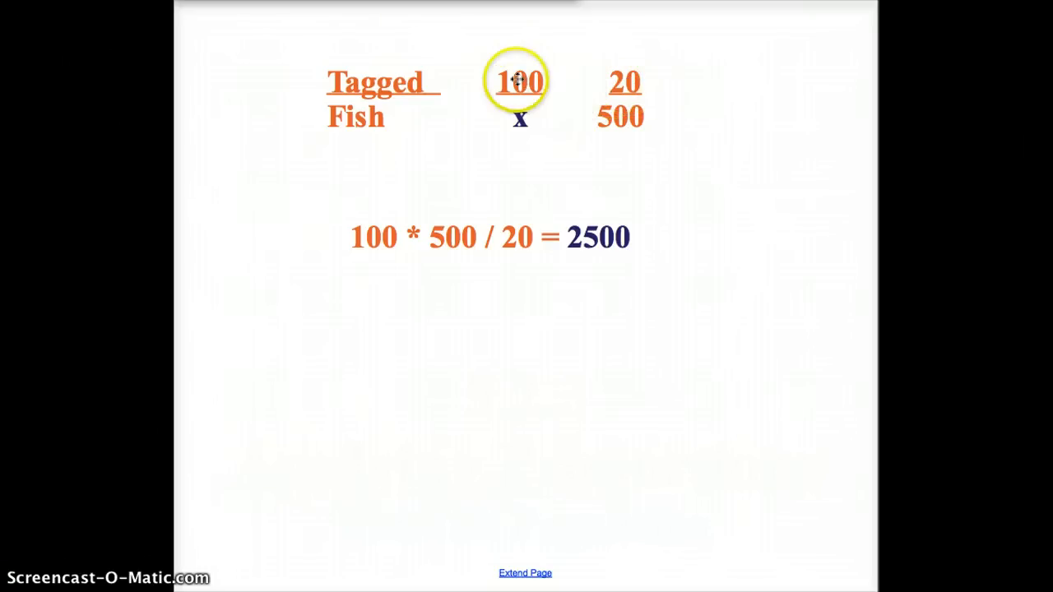
mouse_move(623, 82)
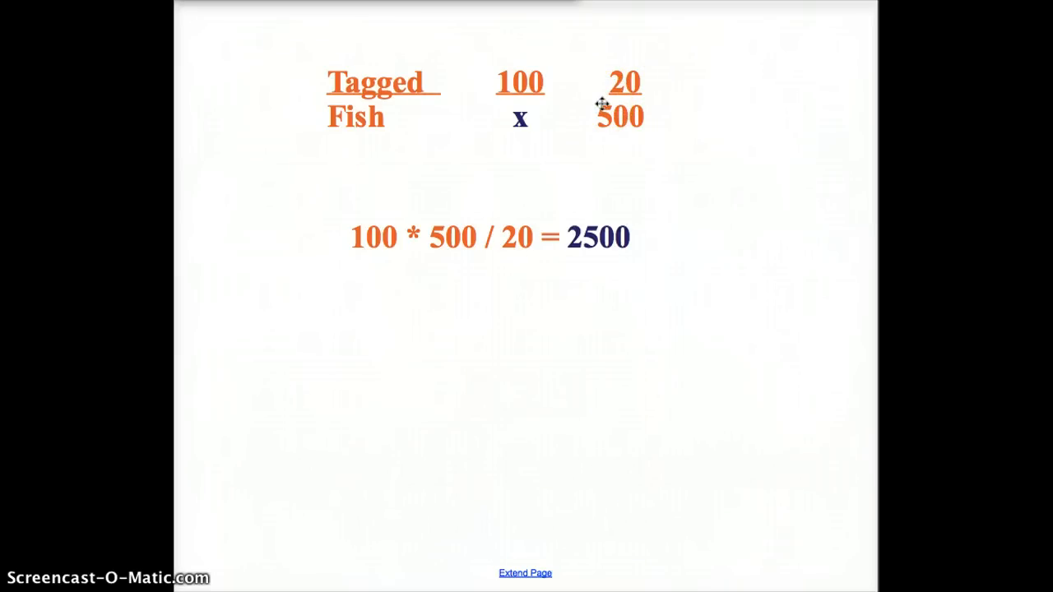
mouse_move(553, 124)
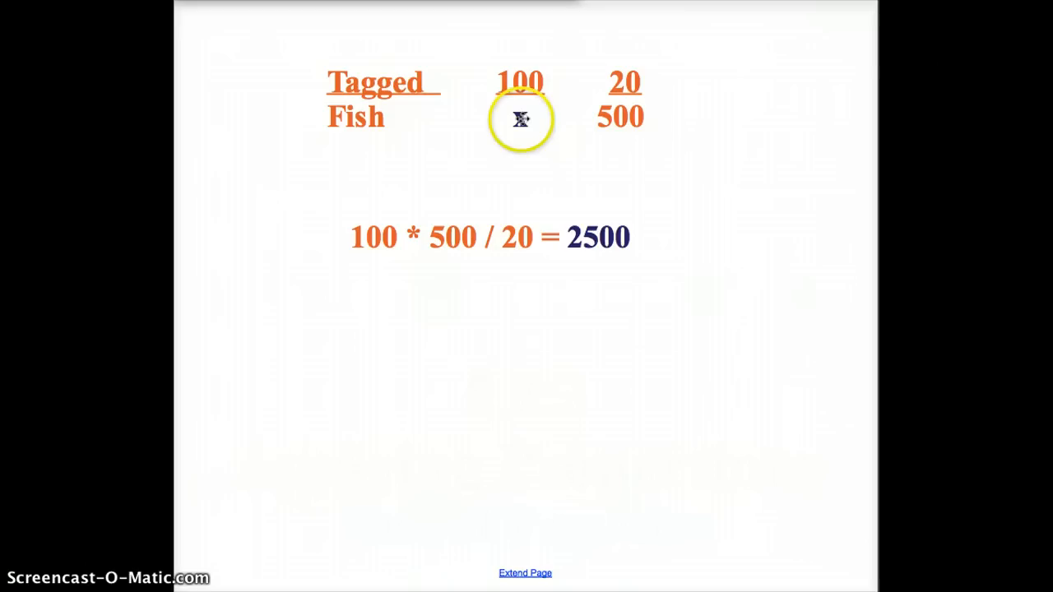
mouse_move(520, 74)
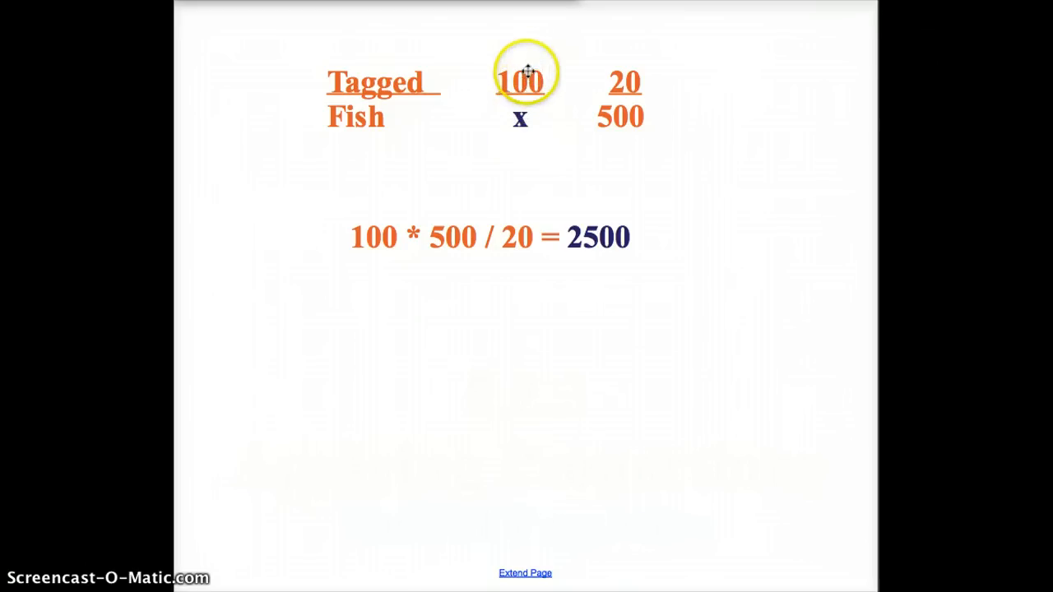
mouse_move(534, 43)
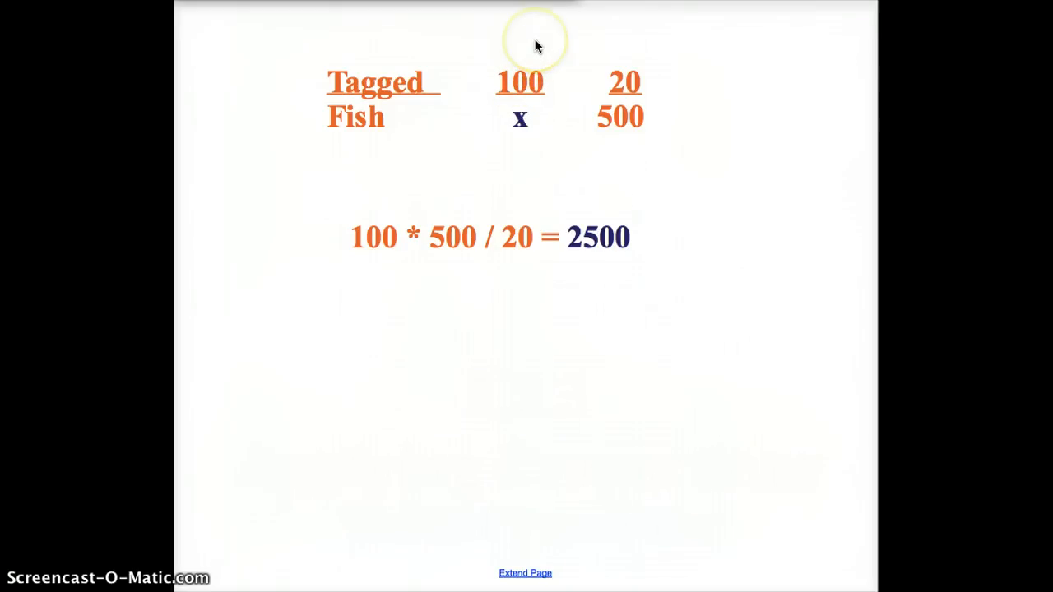